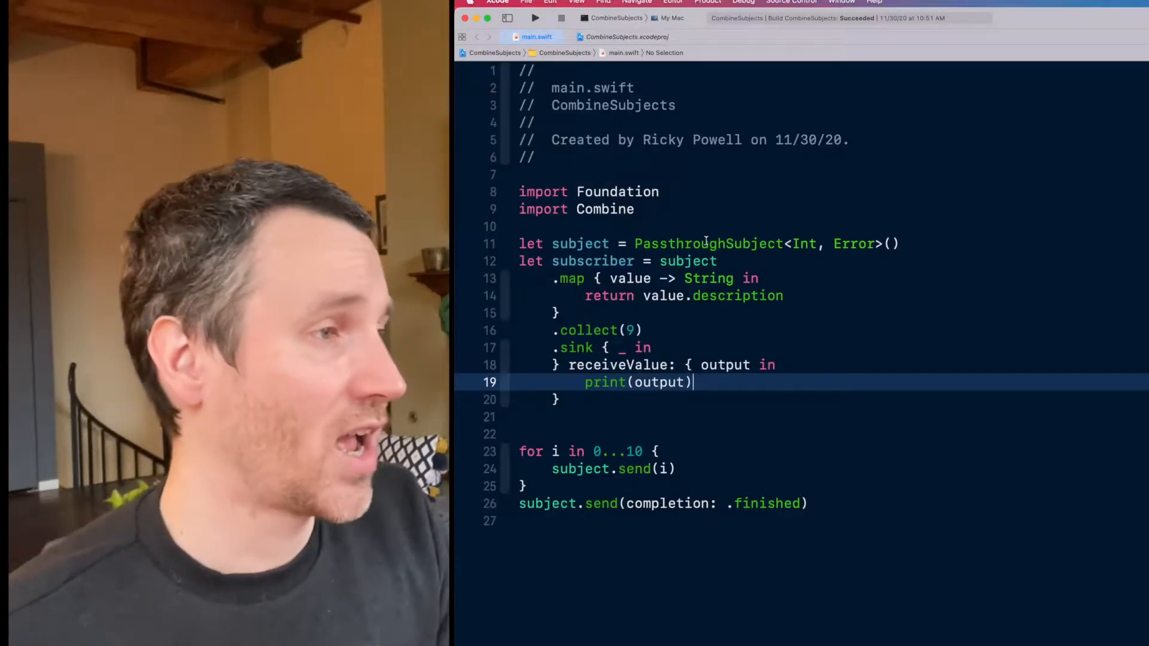
- Comment the subject as '// thrower' and the subscriber as '// catcher'
double_click(580, 244)
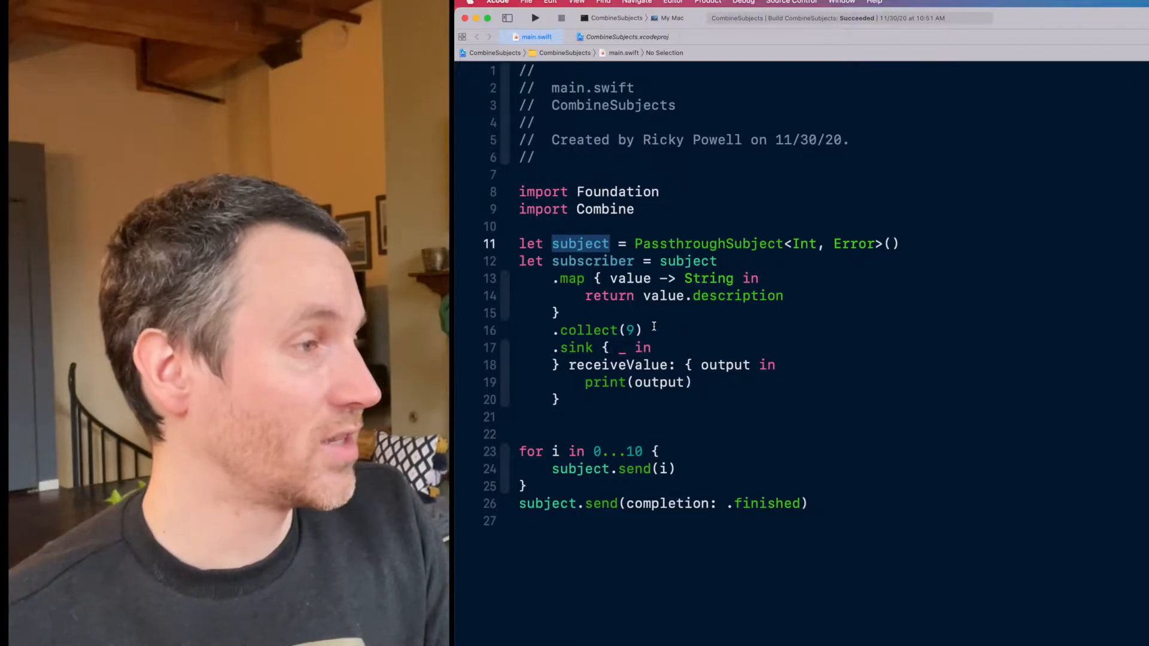
text(//)
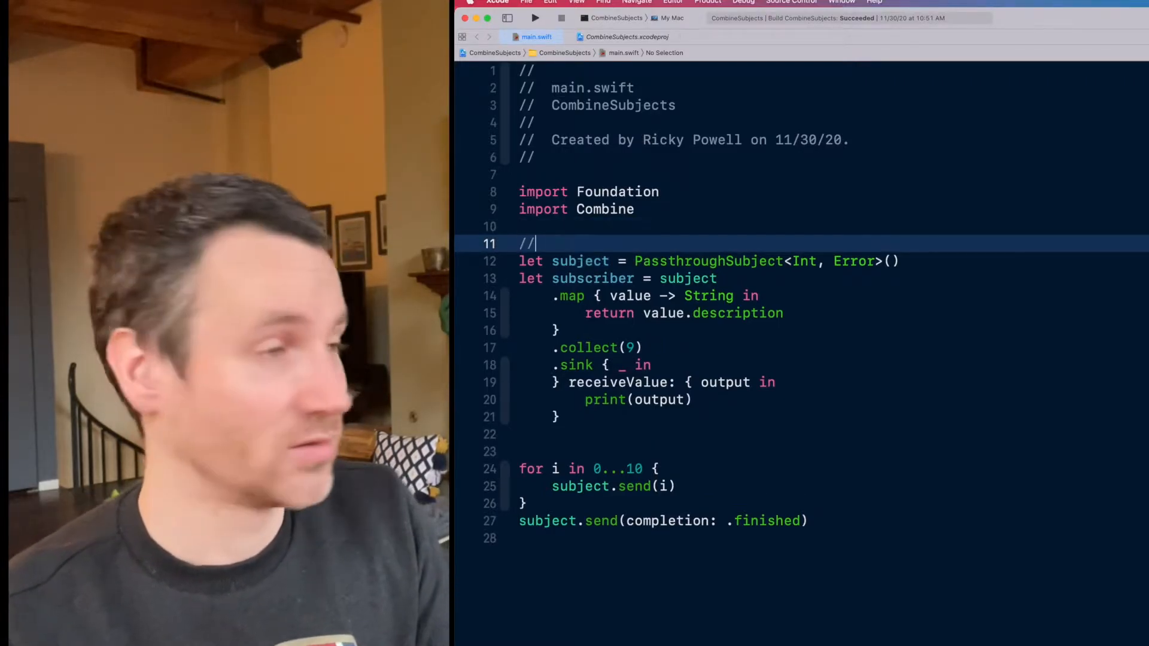
text(throwers)
text(.)
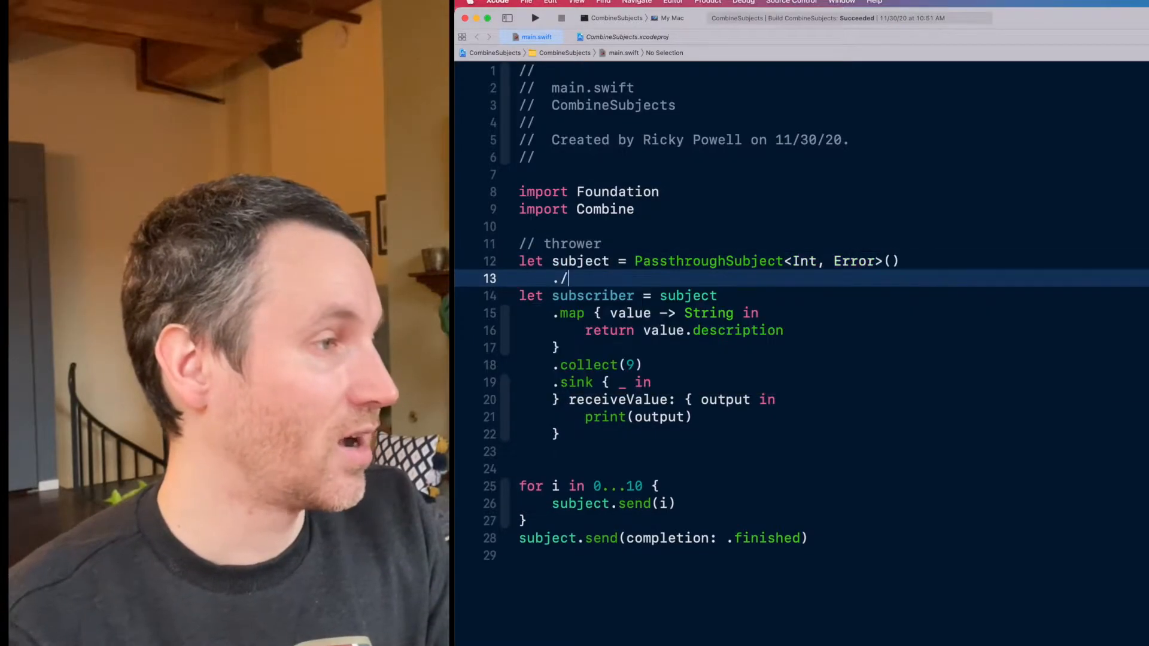
text(//)
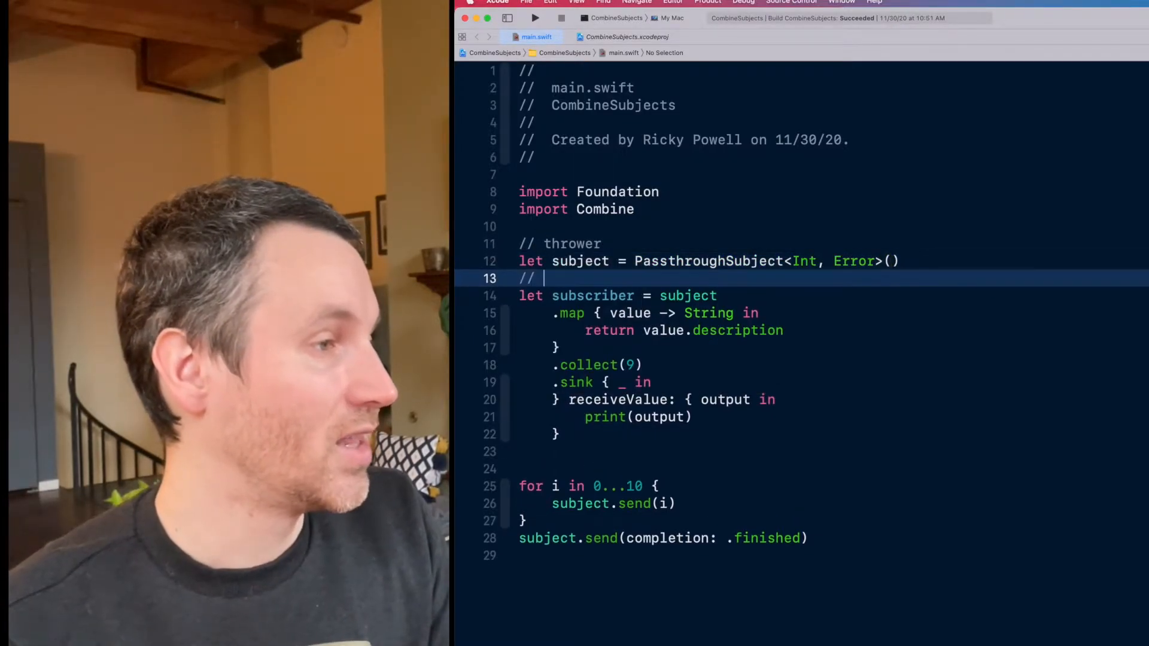
text(catcher)
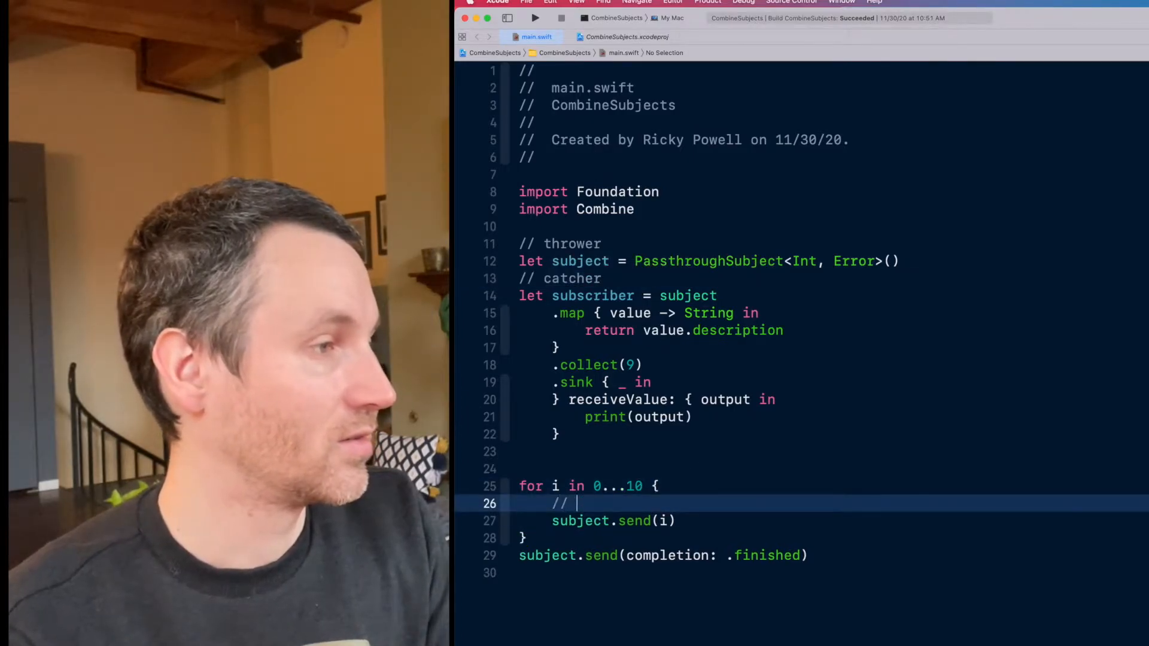
- Comment the loop send as '// throw the ball!' and the completion as '// done throw any more balls!'
text(throw the)
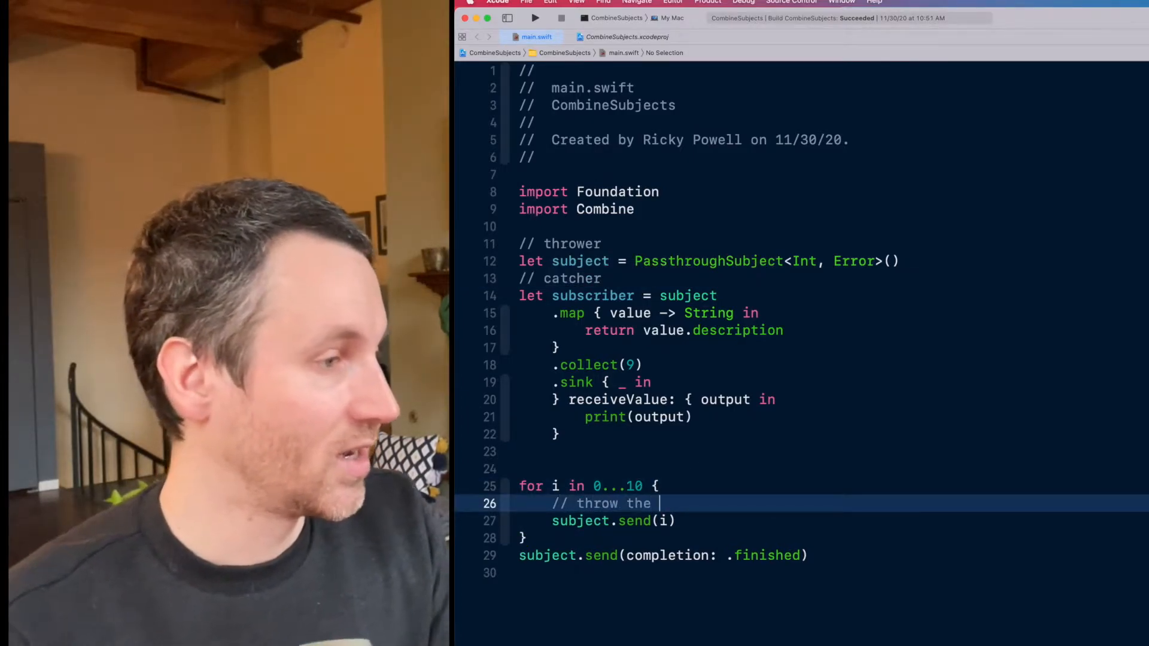
text(ball!)
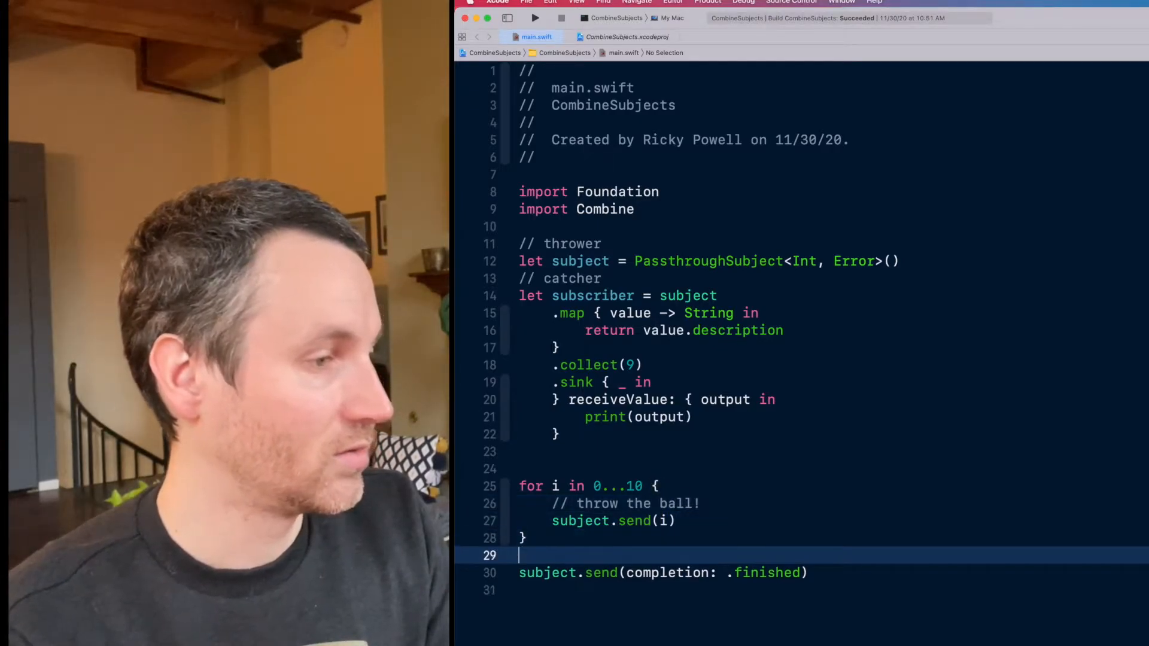
text(//)
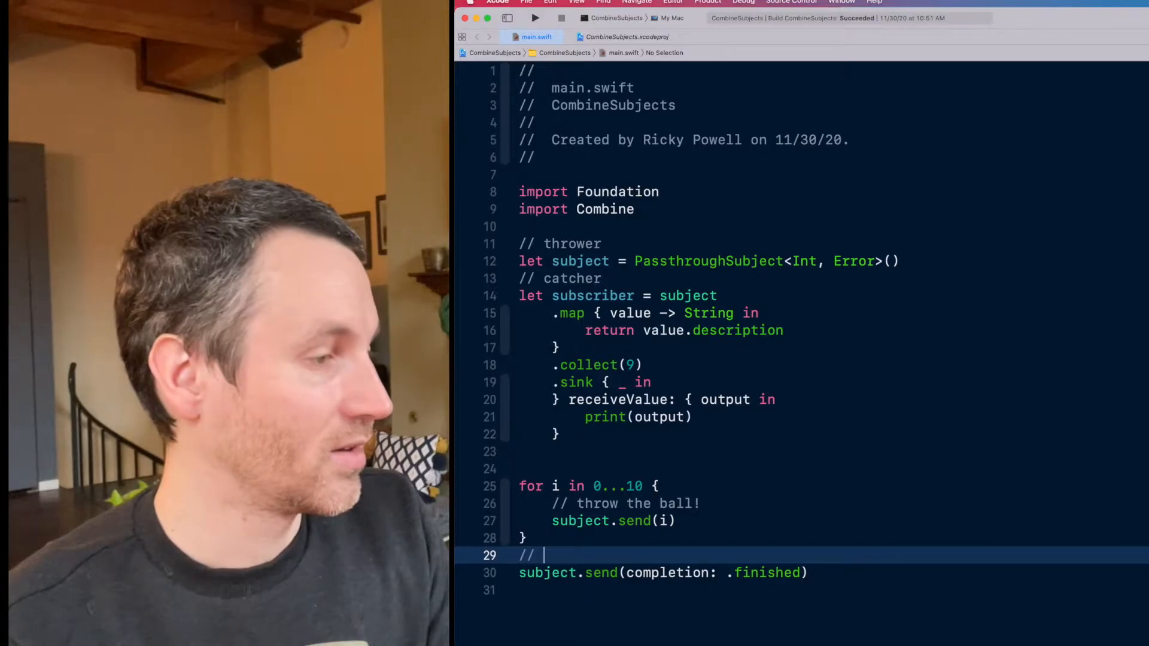
text(done throw any more balls!)
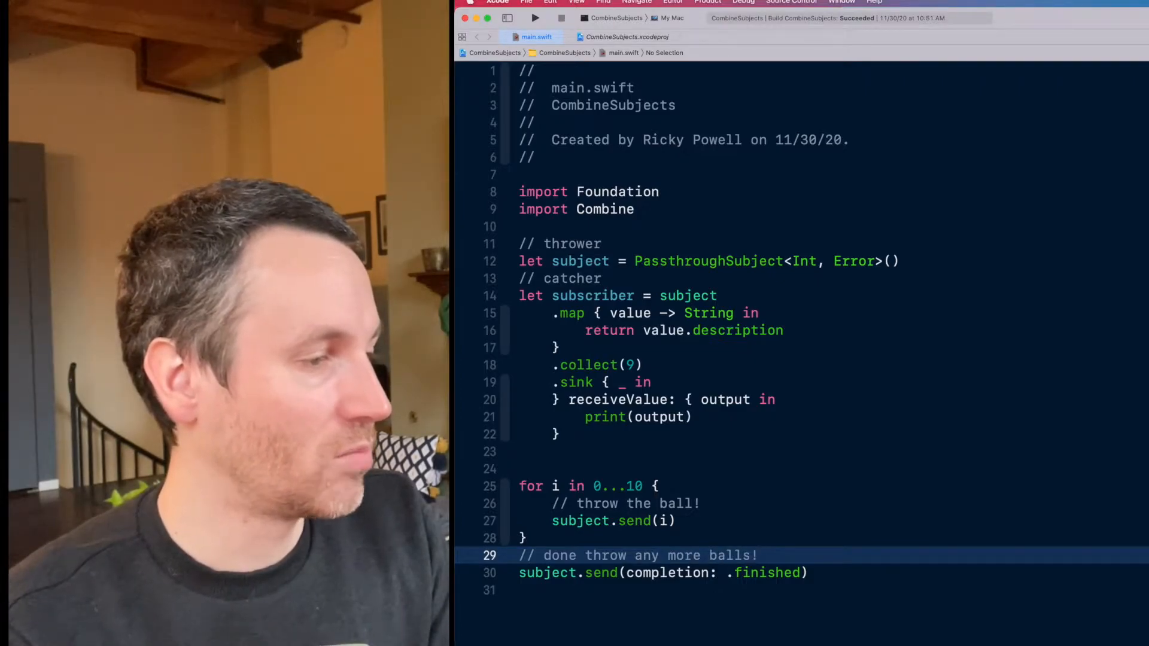
click(580, 261)
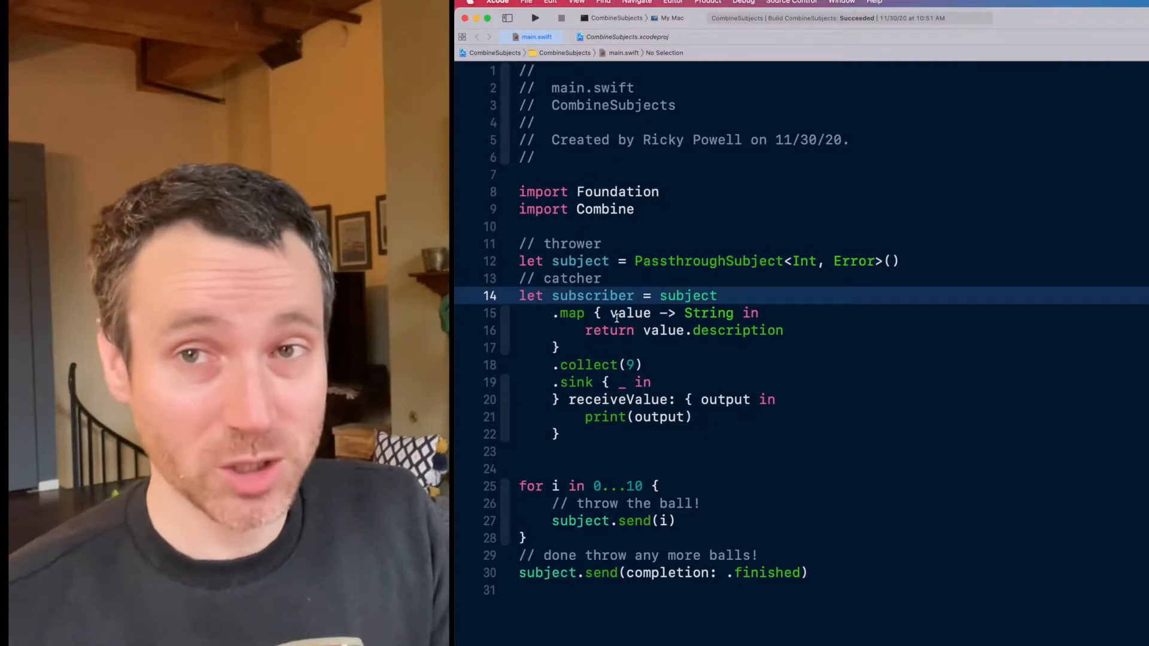
double_click(580, 521)
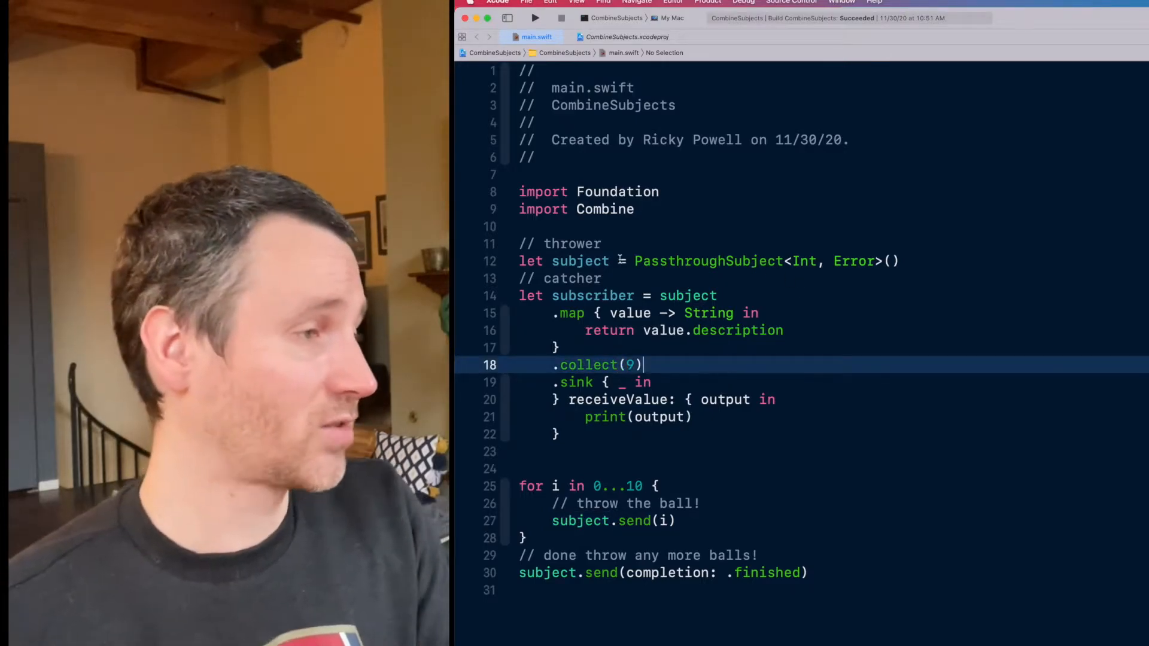
double_click(580, 261)
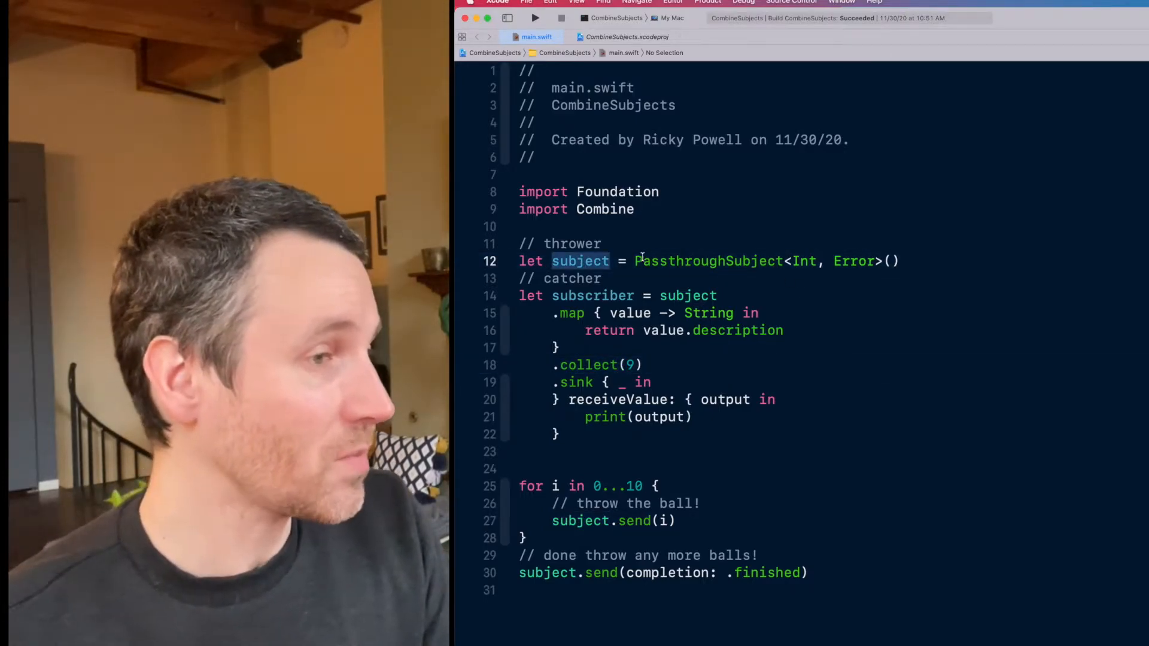
double_click(708, 260)
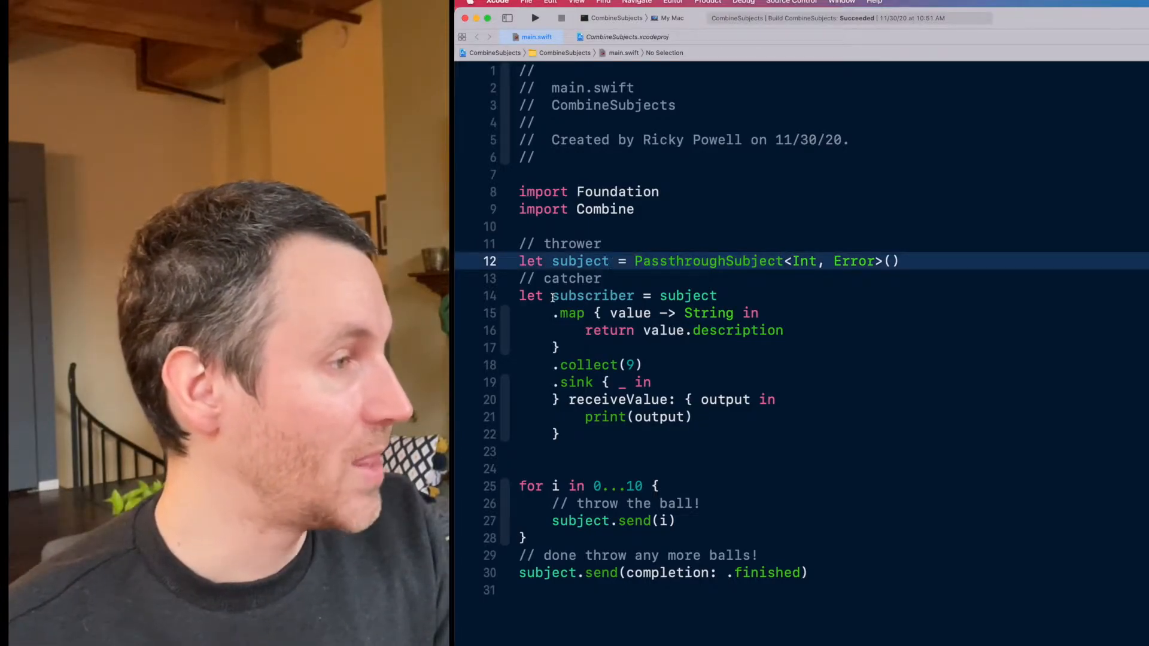
double_click(593, 295)
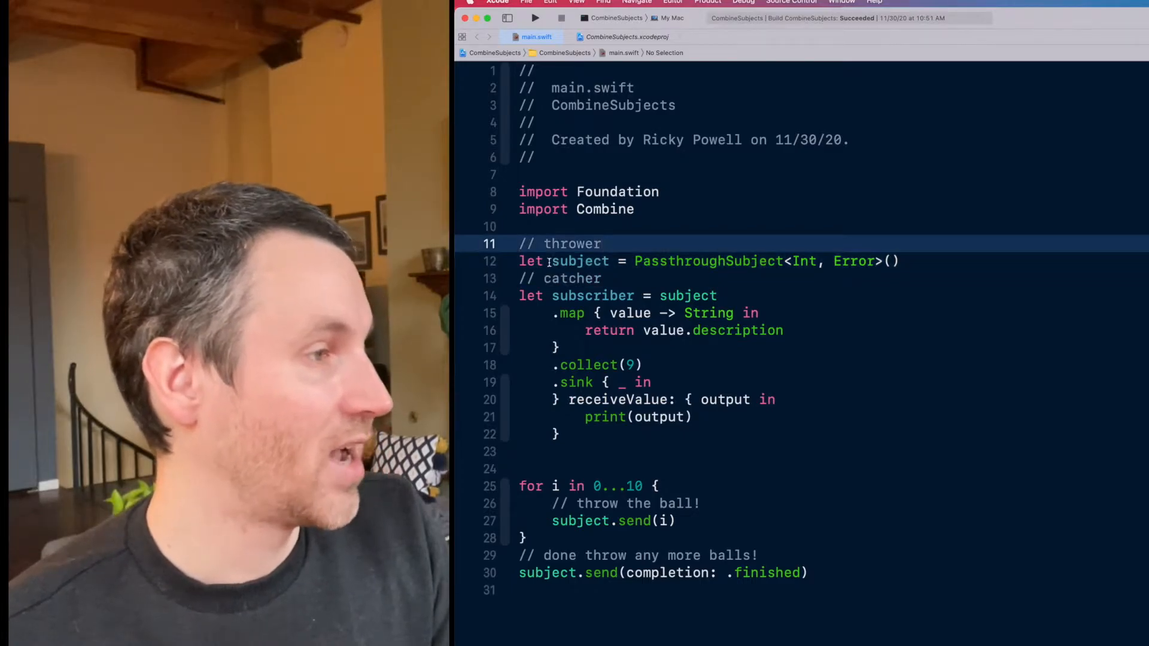
drag(518, 261, 560, 433)
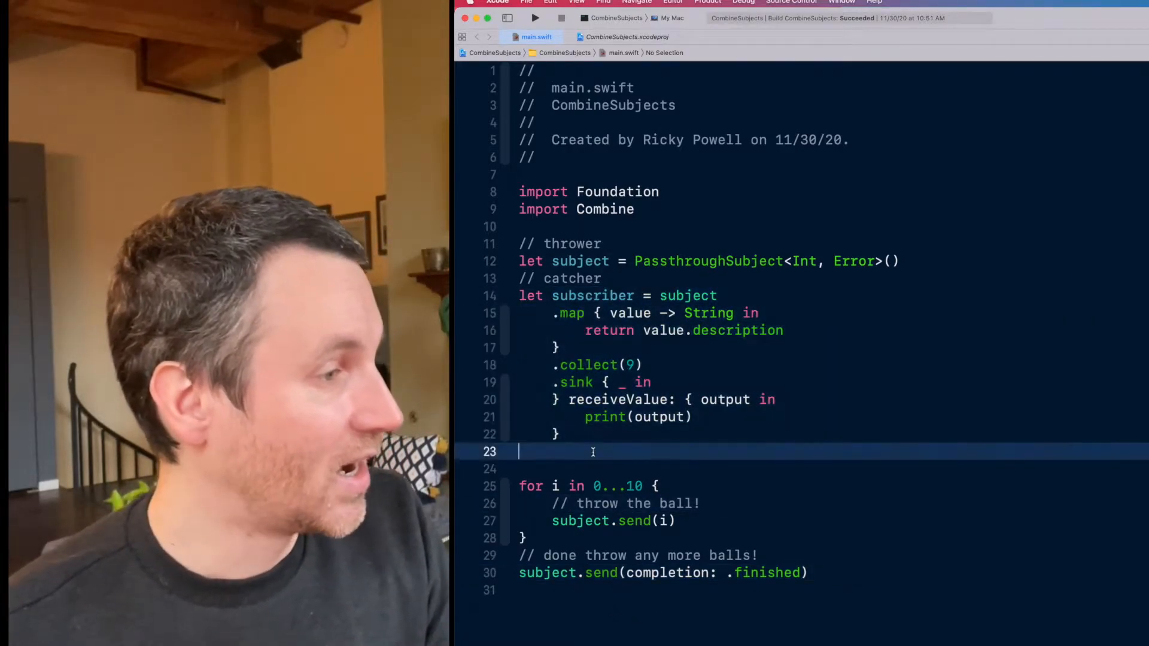
double_click(580, 261)
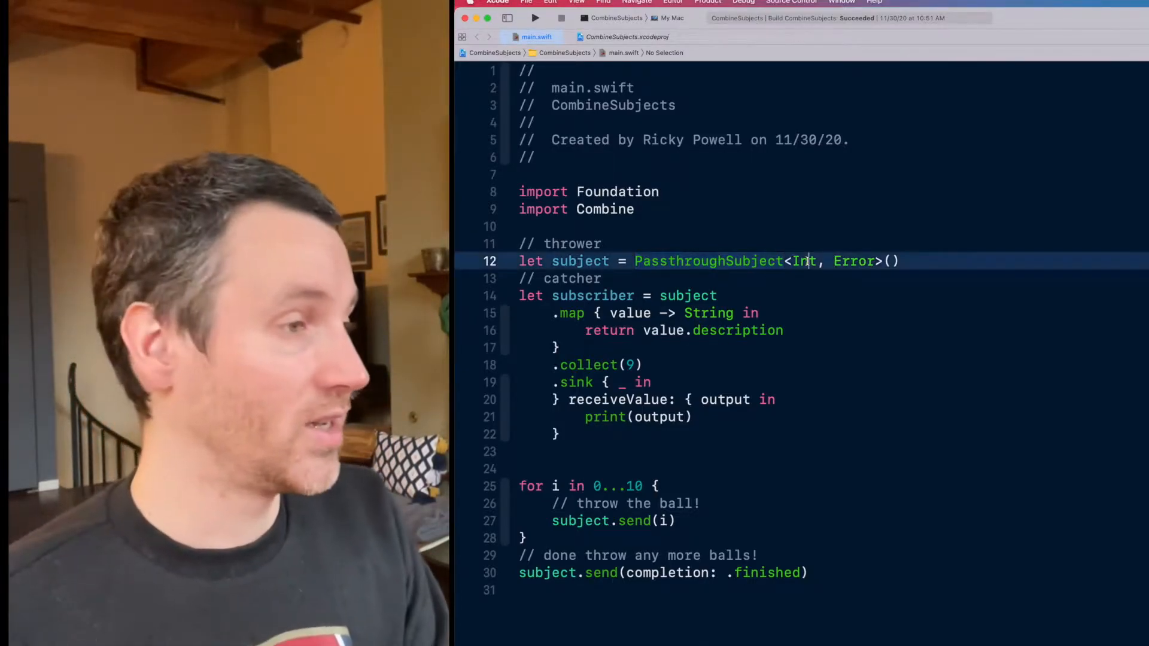
double_click(804, 260)
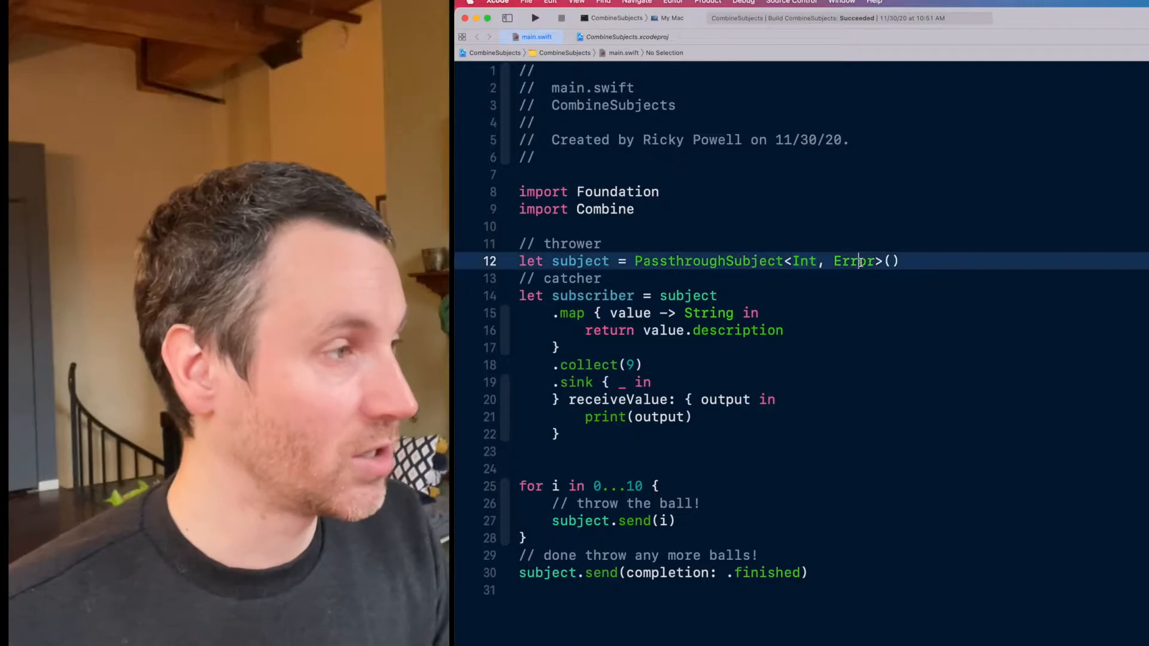
double_click(852, 260)
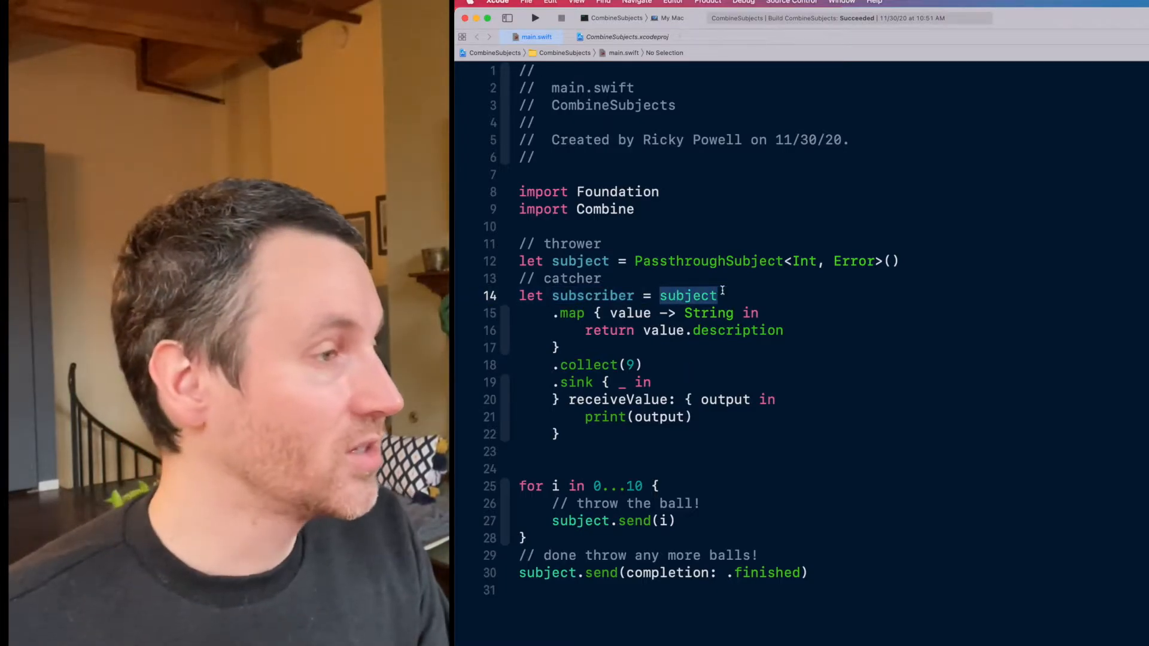
text(.)
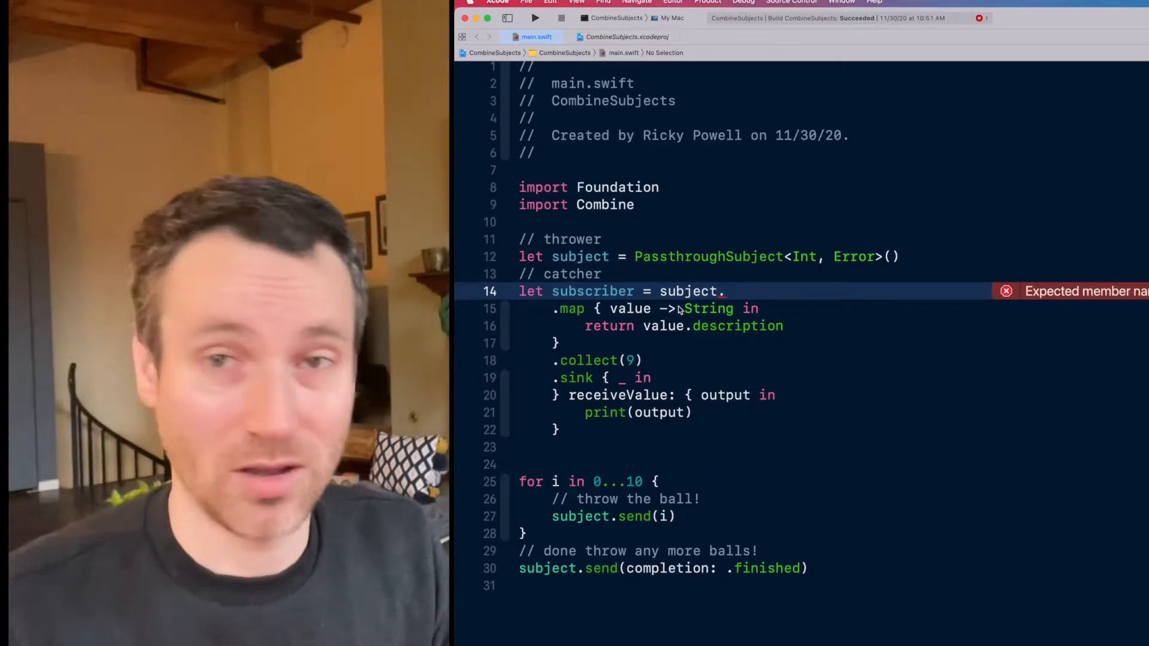
key(backspace)
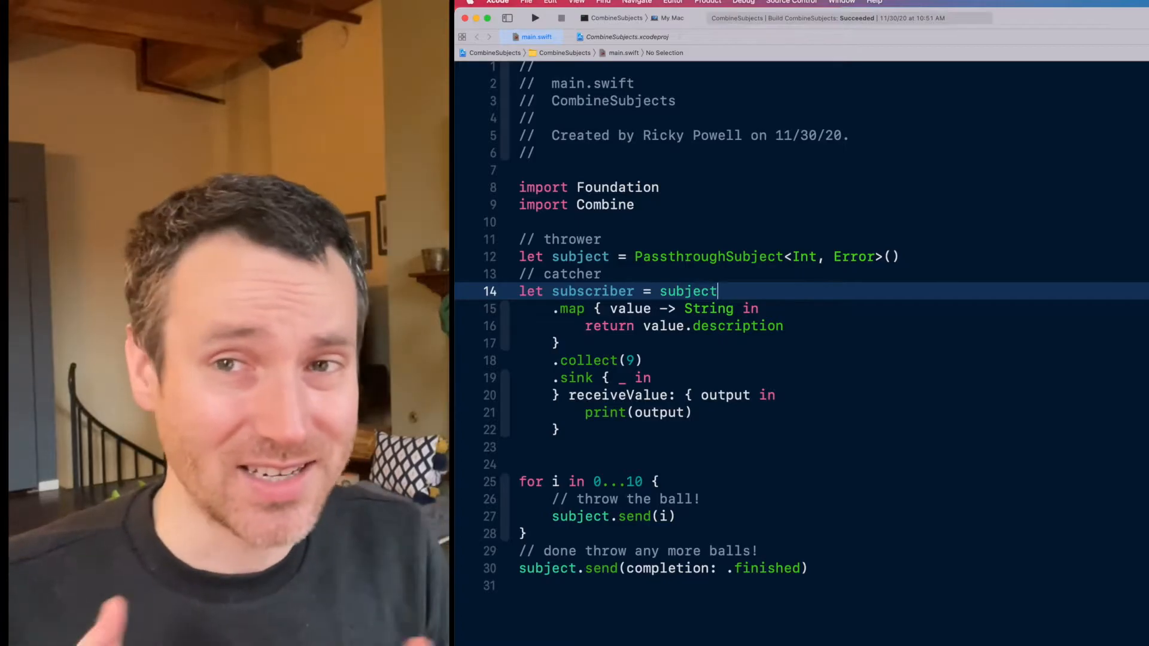
drag(554, 309, 560, 343)
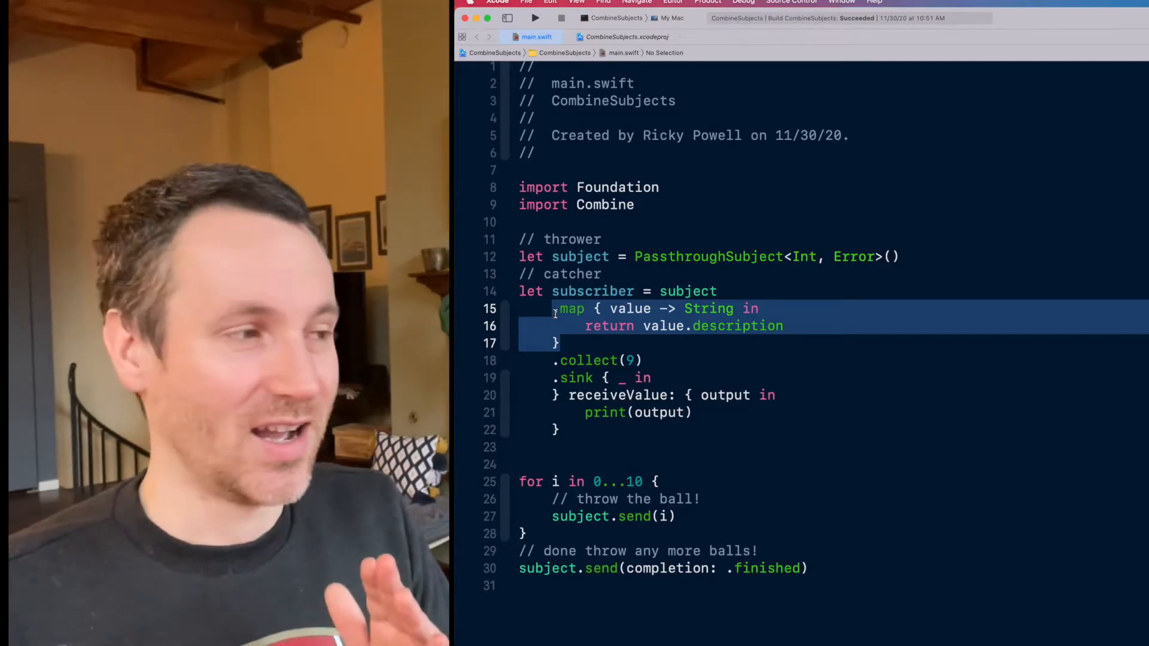
click(719, 291)
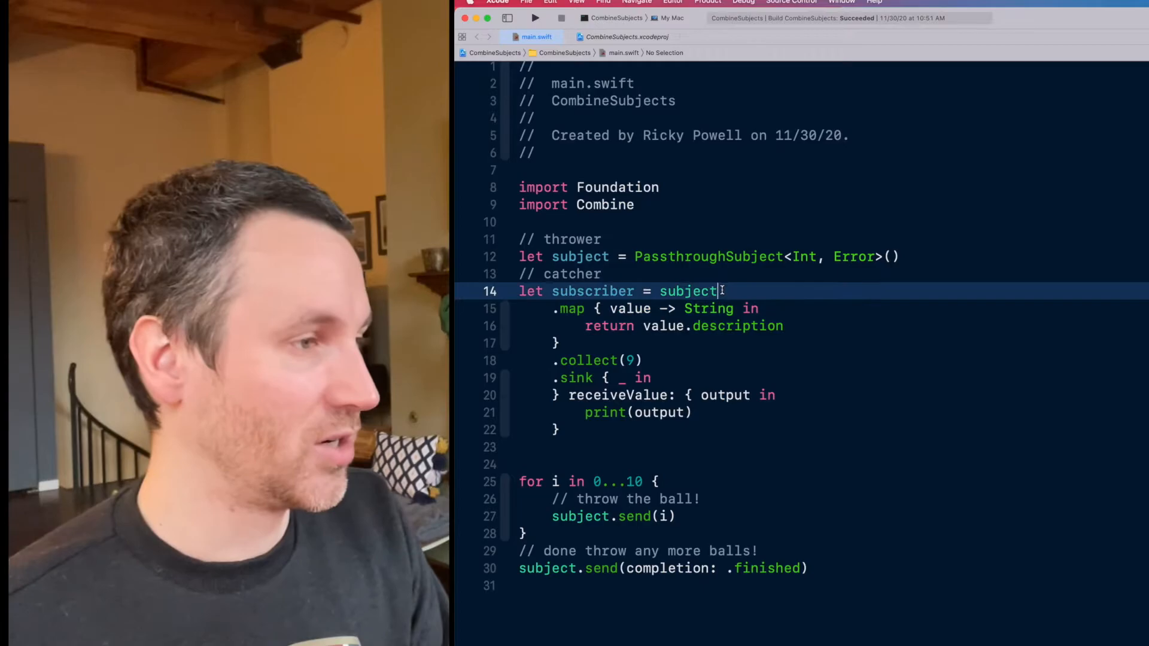
text(.map)
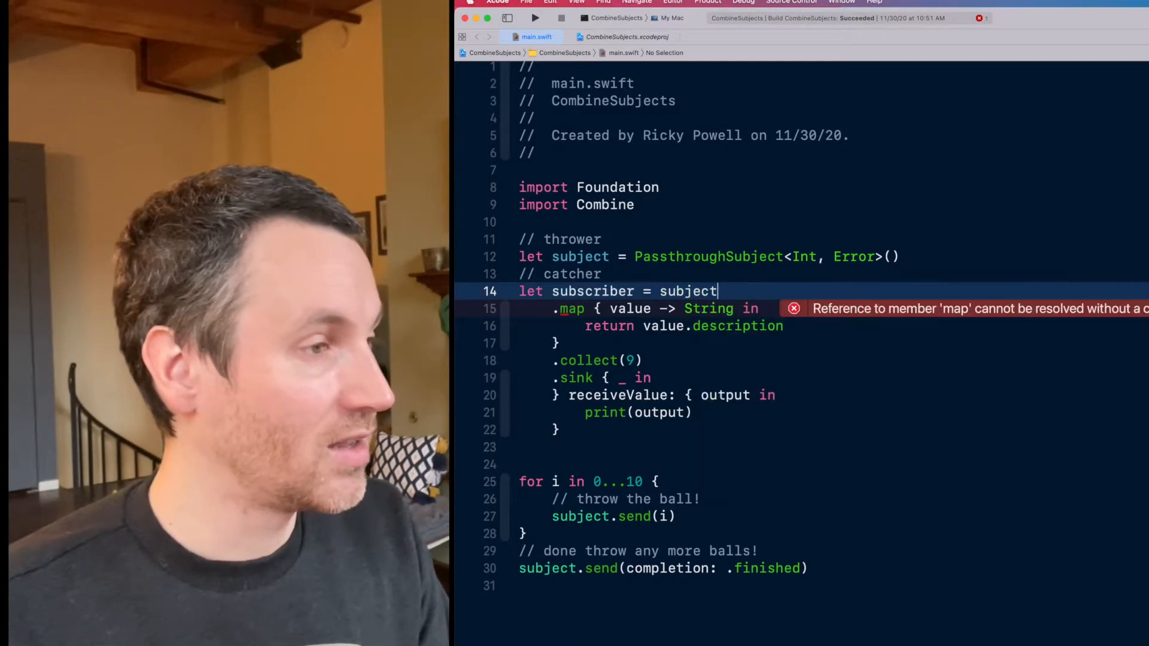
text(.)
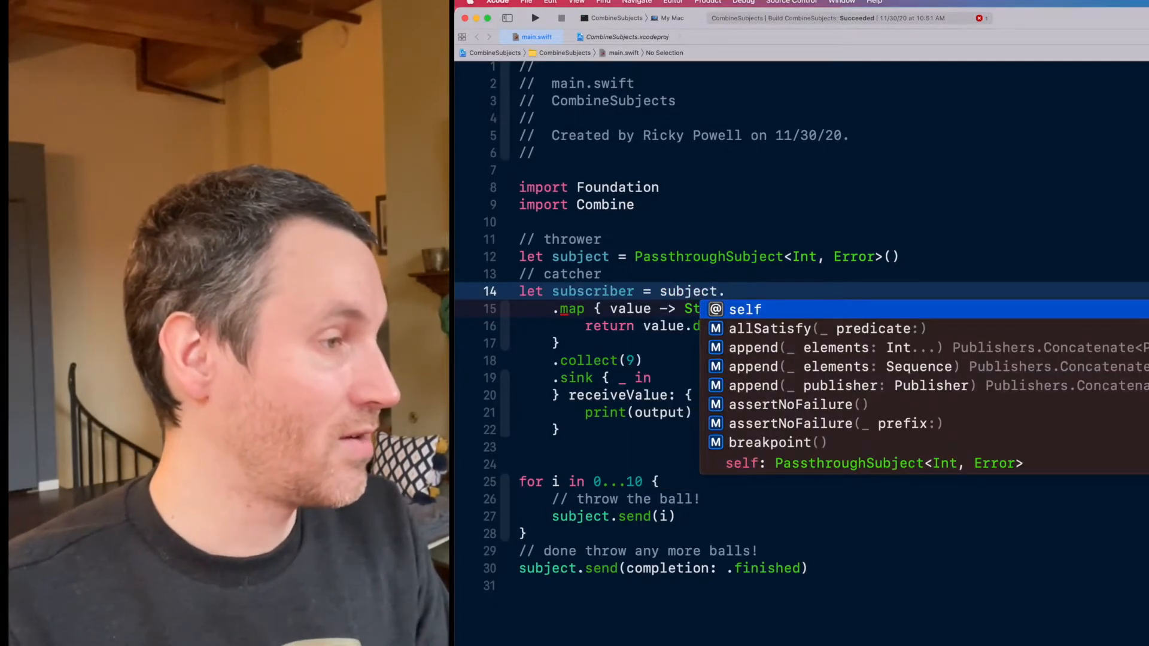
text(fil)
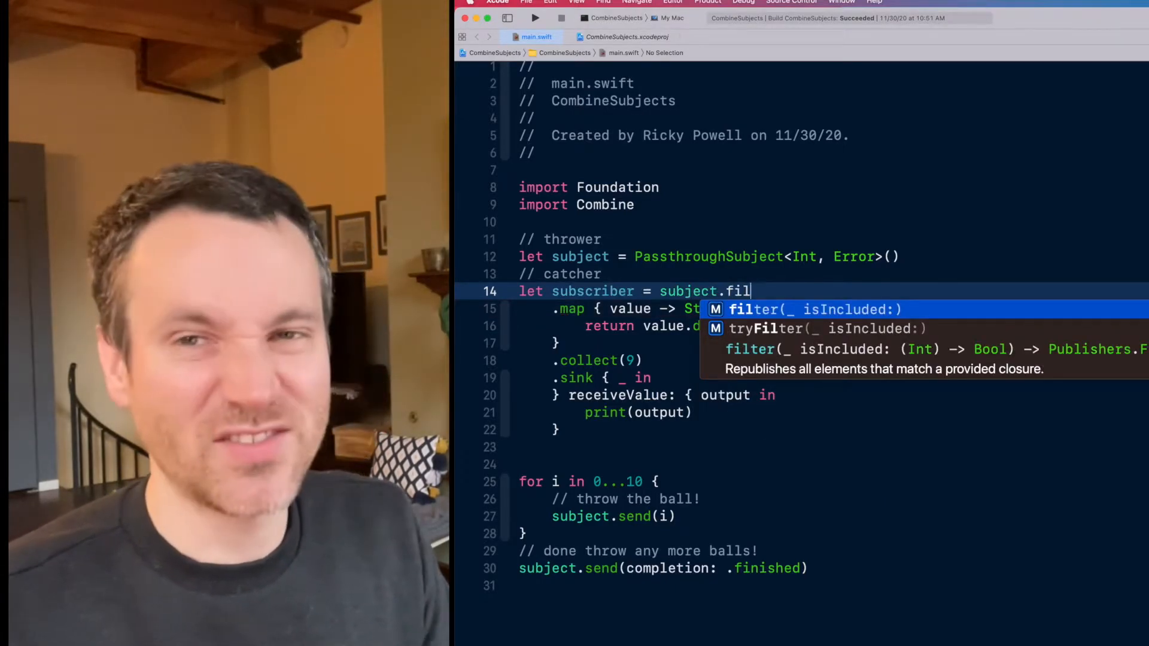
text(drop)
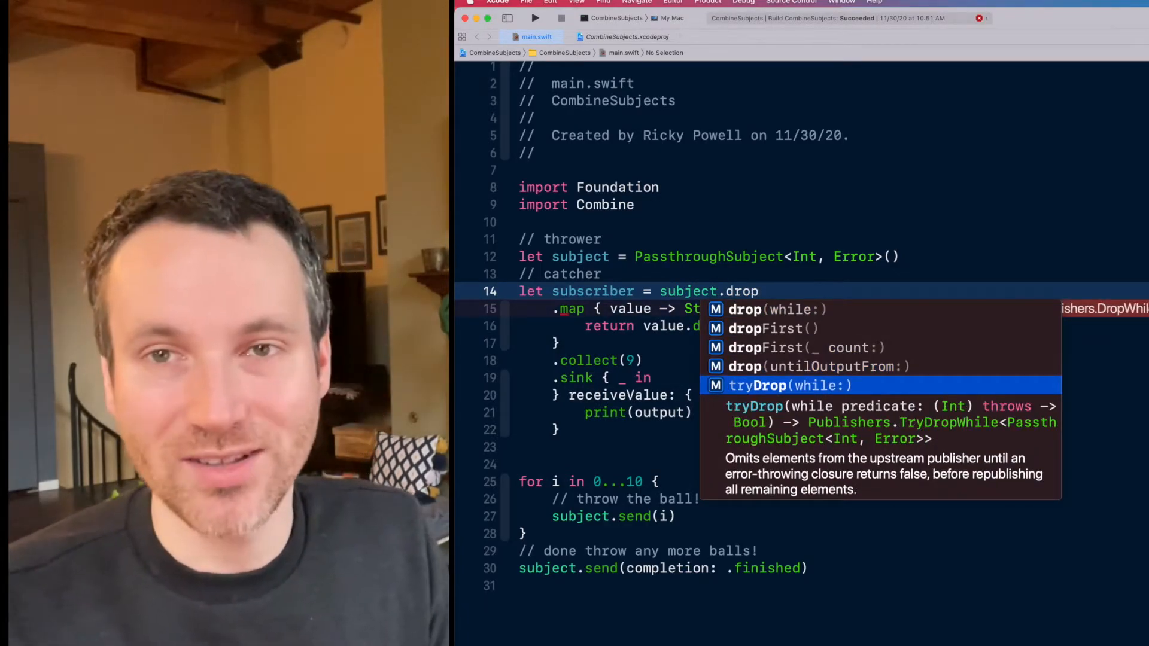
text(c)
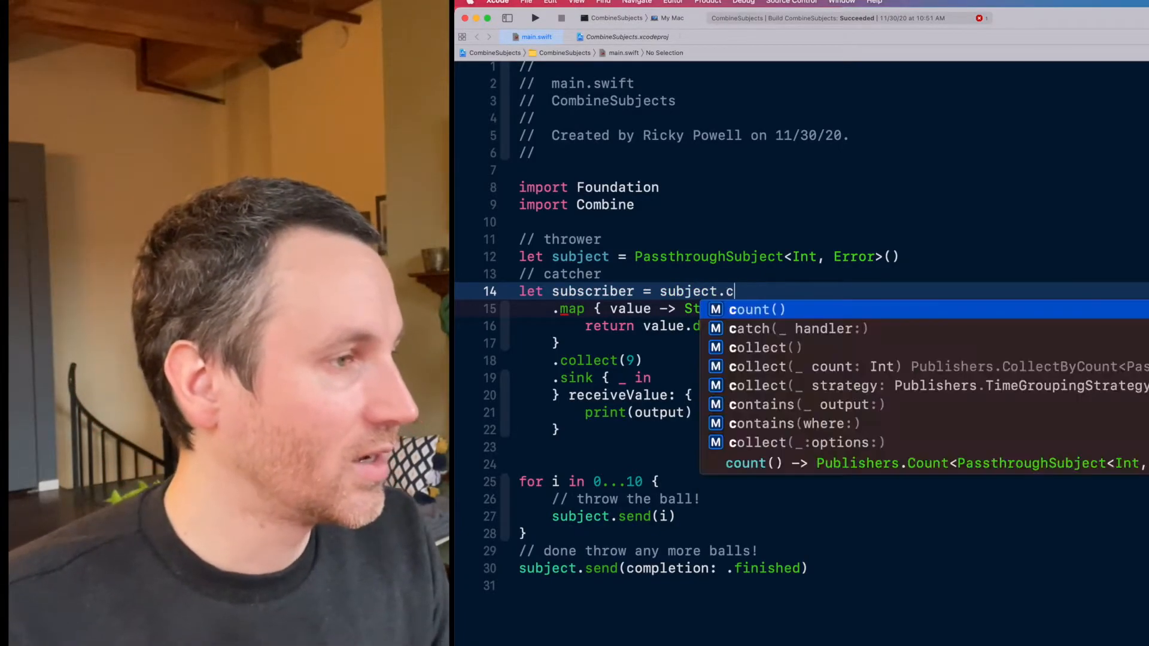
text(olo)
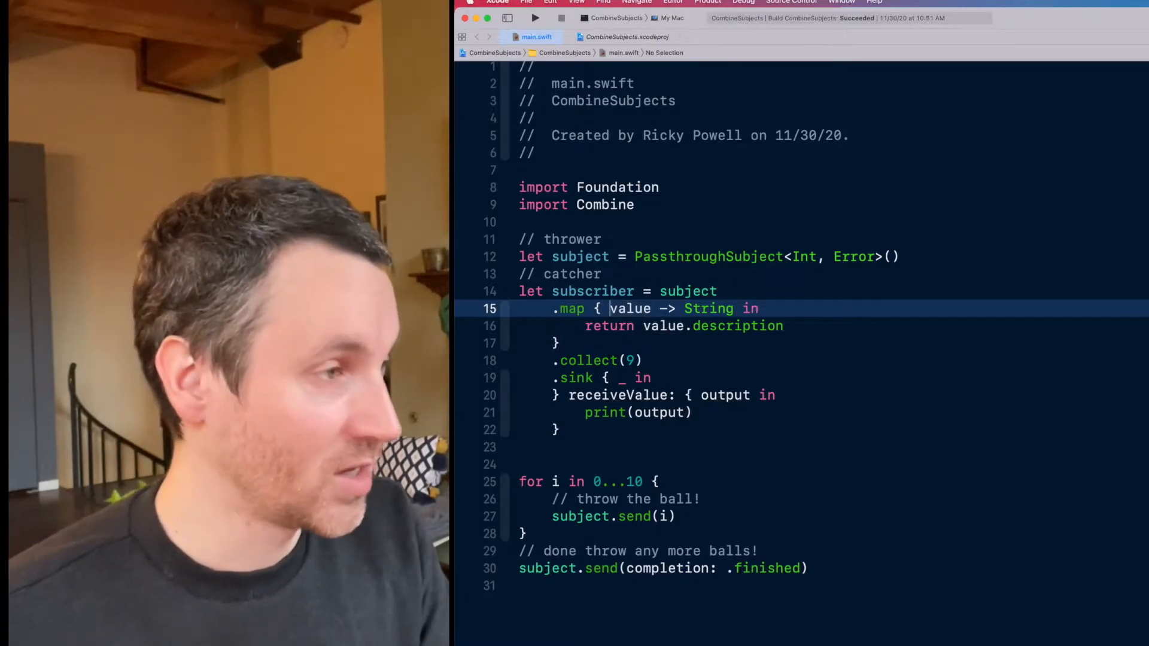
- Rewrite the map closure parameter as '(value: Int) -> String in' and review the closure block
text((value:)
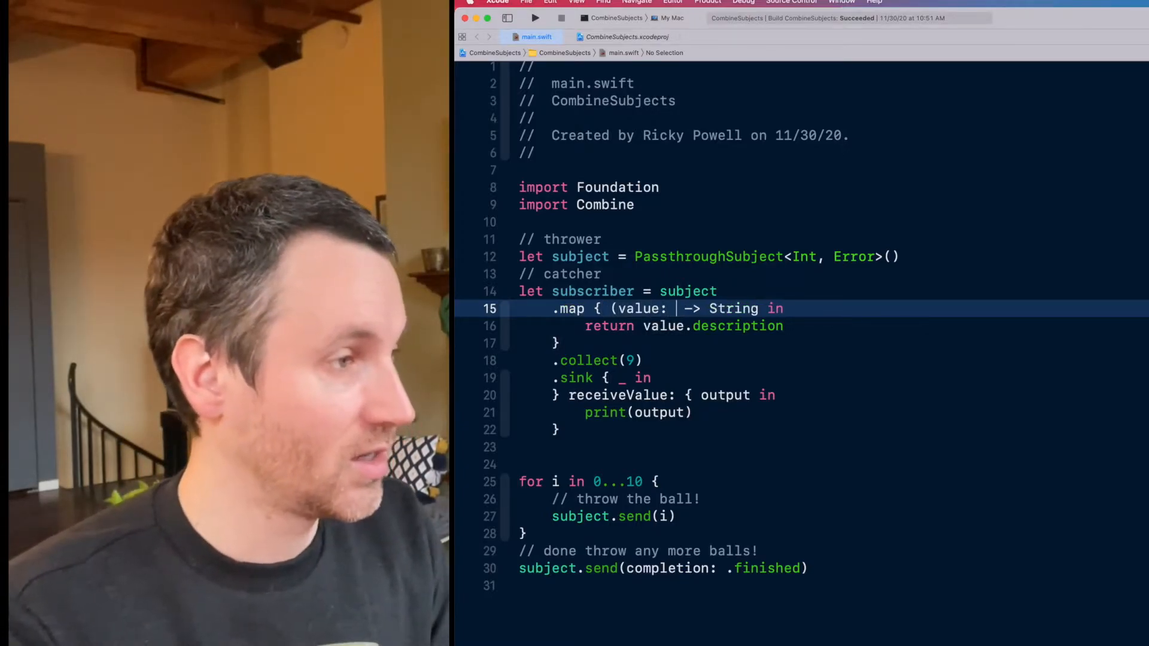
text(Int))
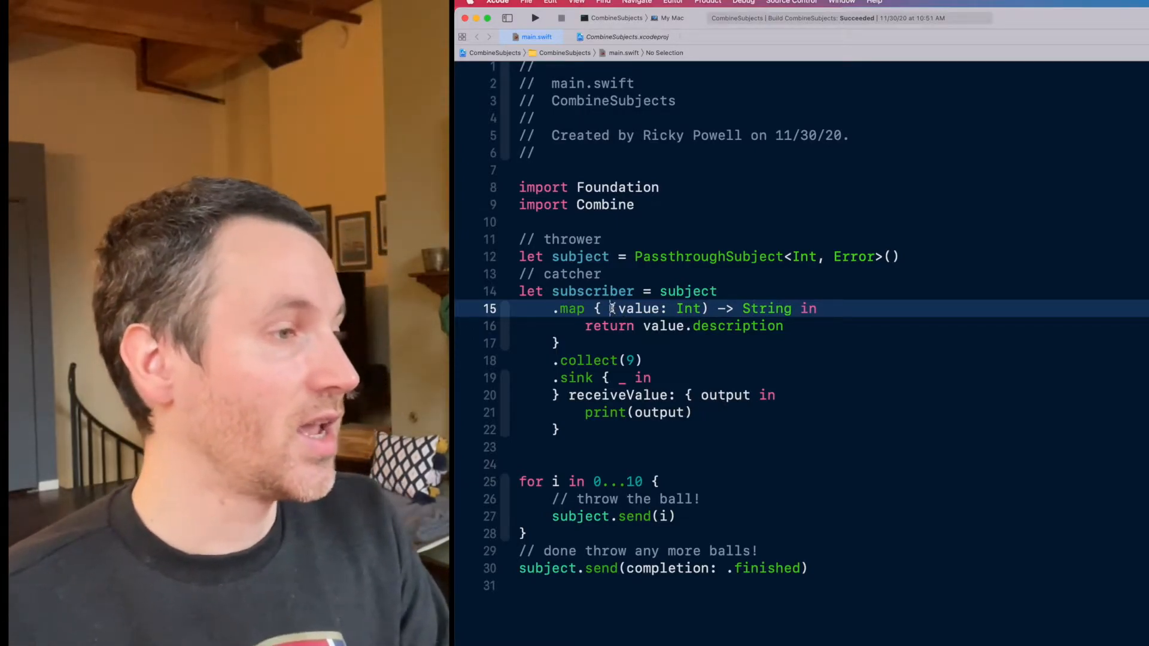
drag(612, 308, 791, 308)
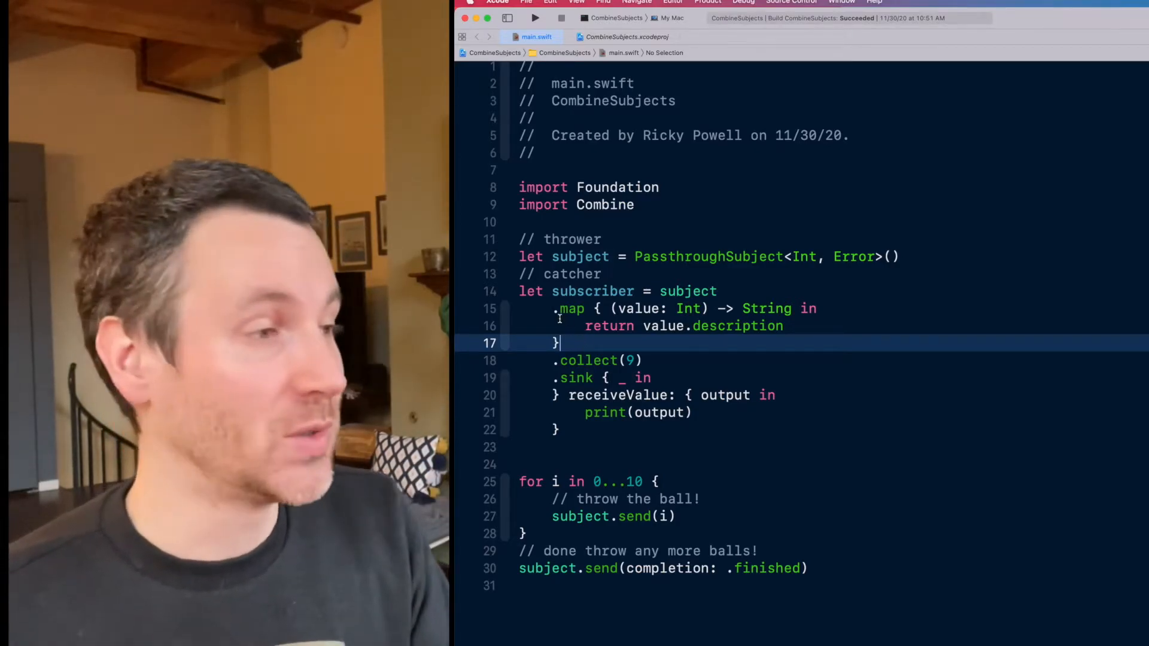
drag(556, 308, 557, 343)
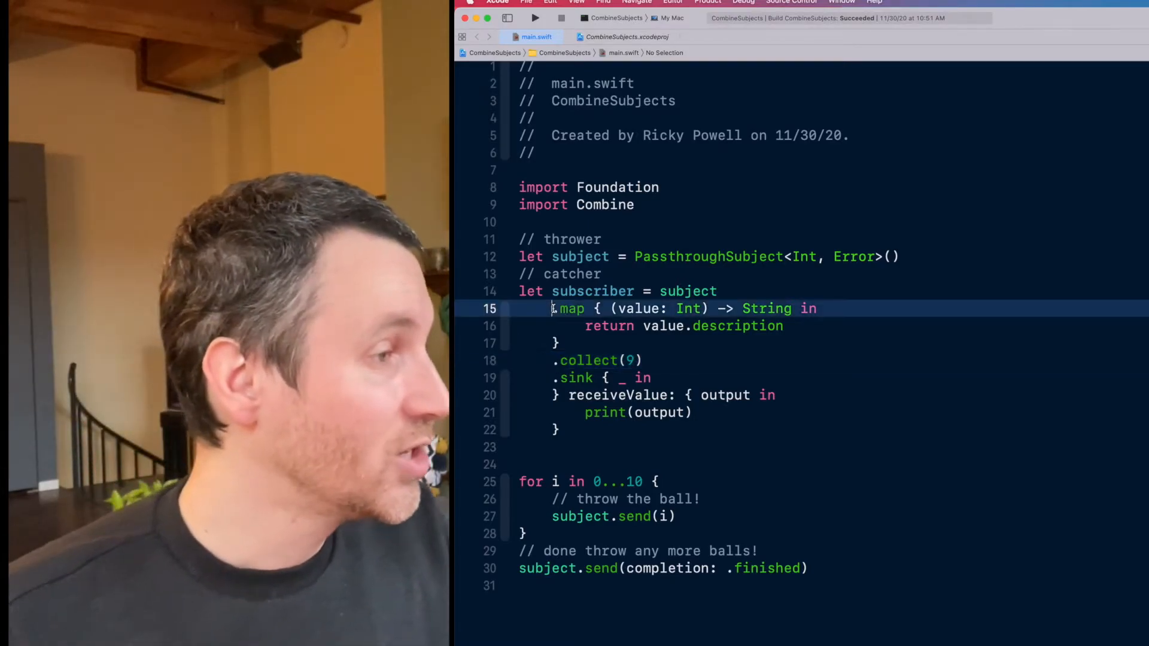
drag(553, 307, 560, 342)
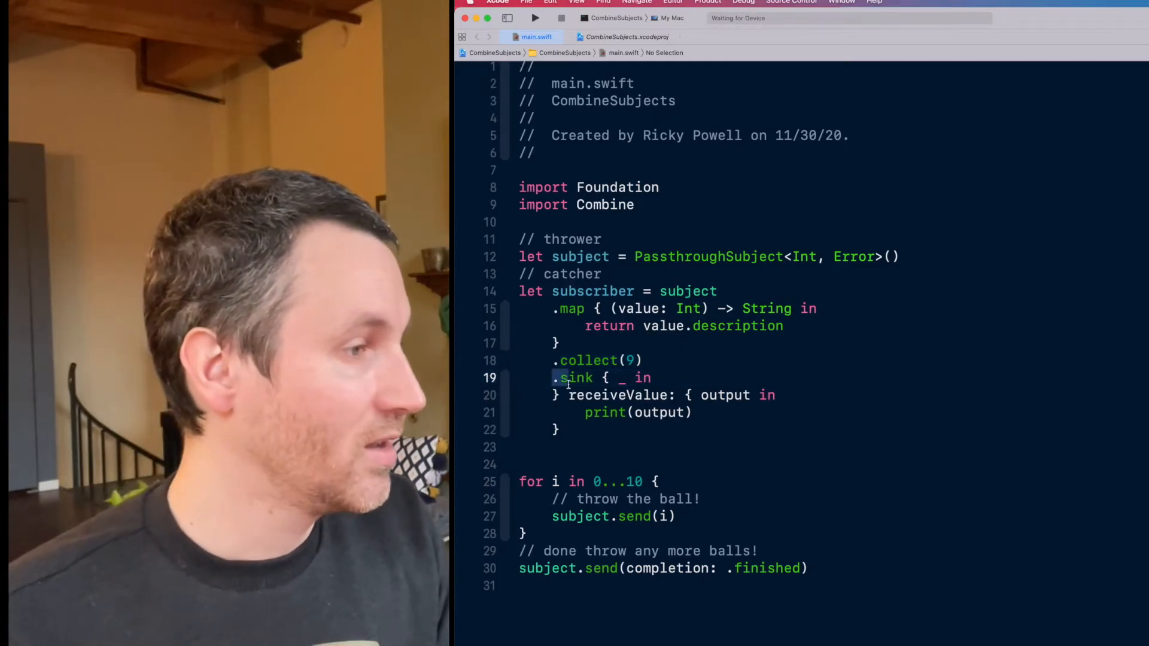
drag(553, 377, 567, 429)
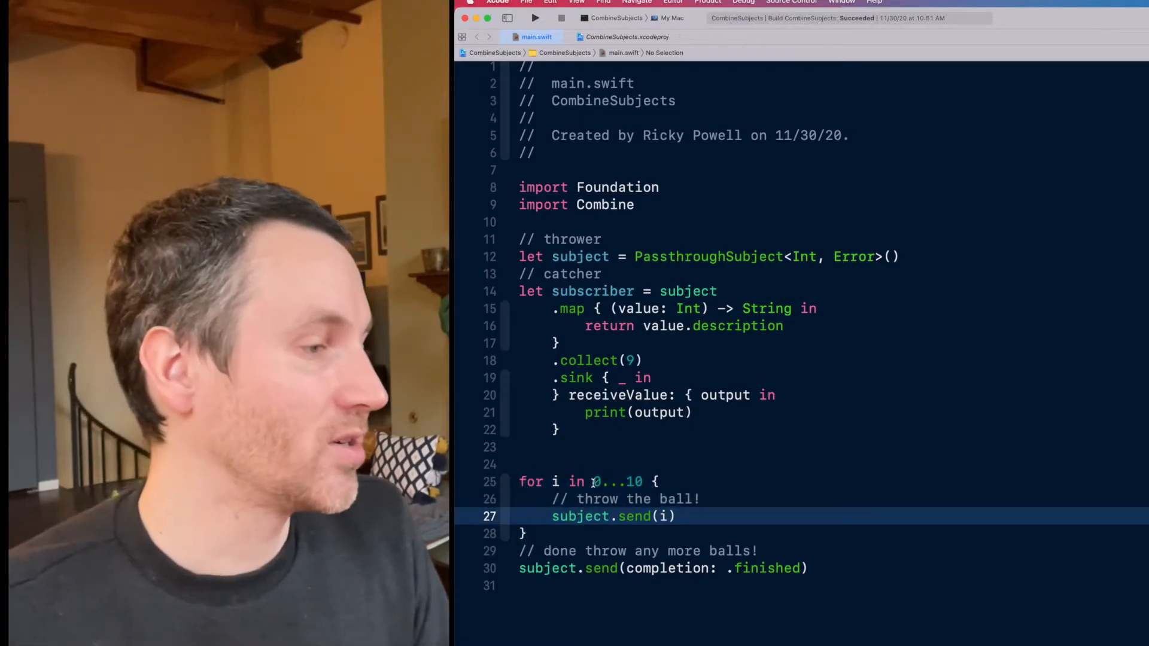
double_click(612, 517)
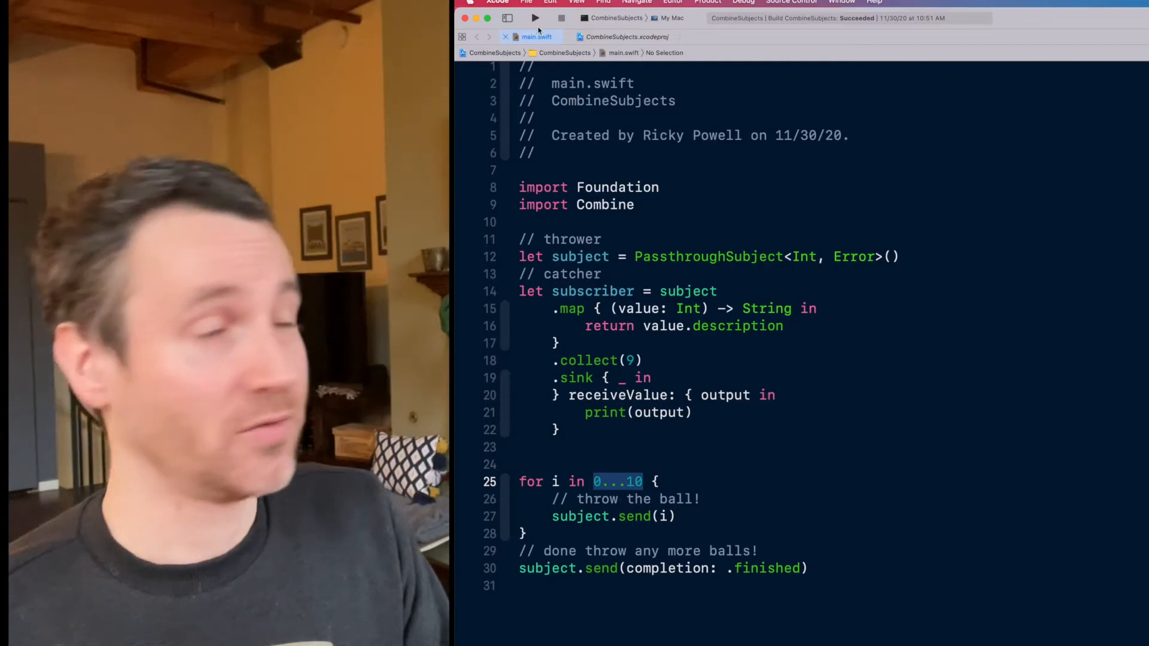
- Run the program and view the two printed string arrays in the console
click(529, 17)
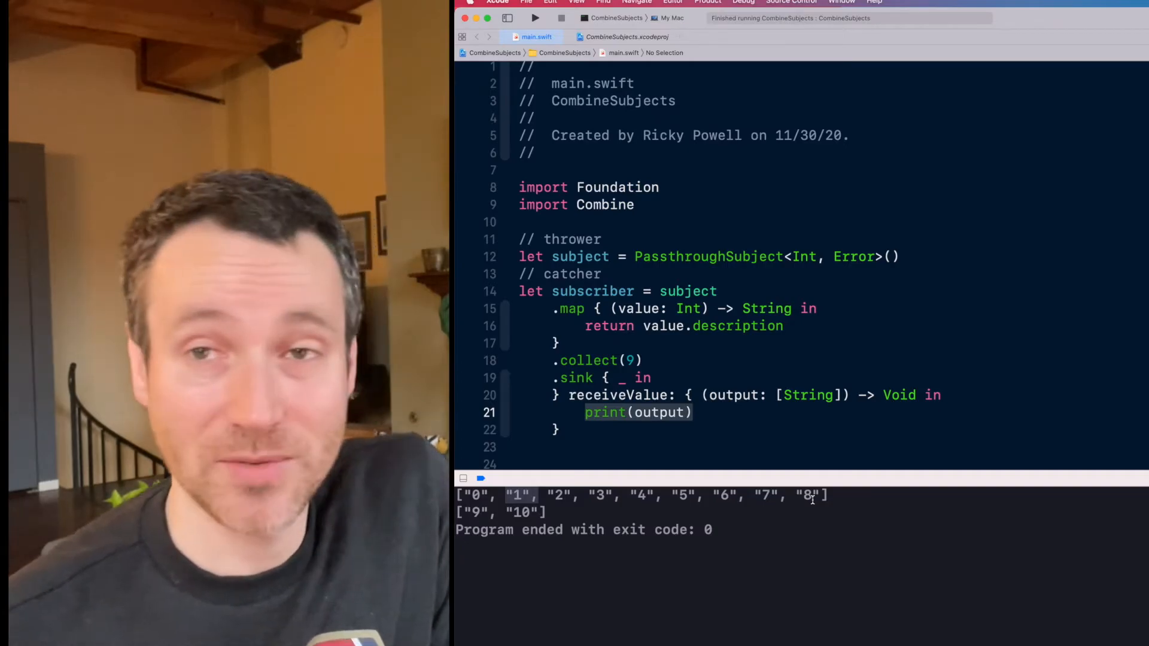
scroll(down, 3)
text(s)
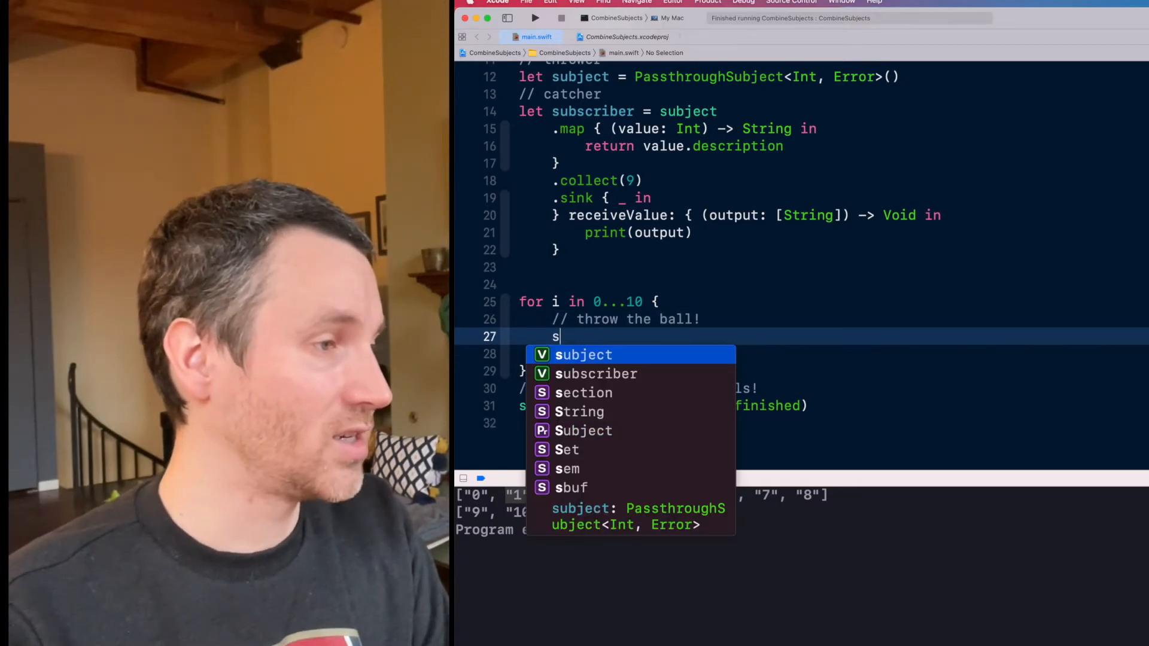
- Start a new 'subject.send' line in the loop, trying send(completion:) from autocomplete then undoing it
text(ubject.send)
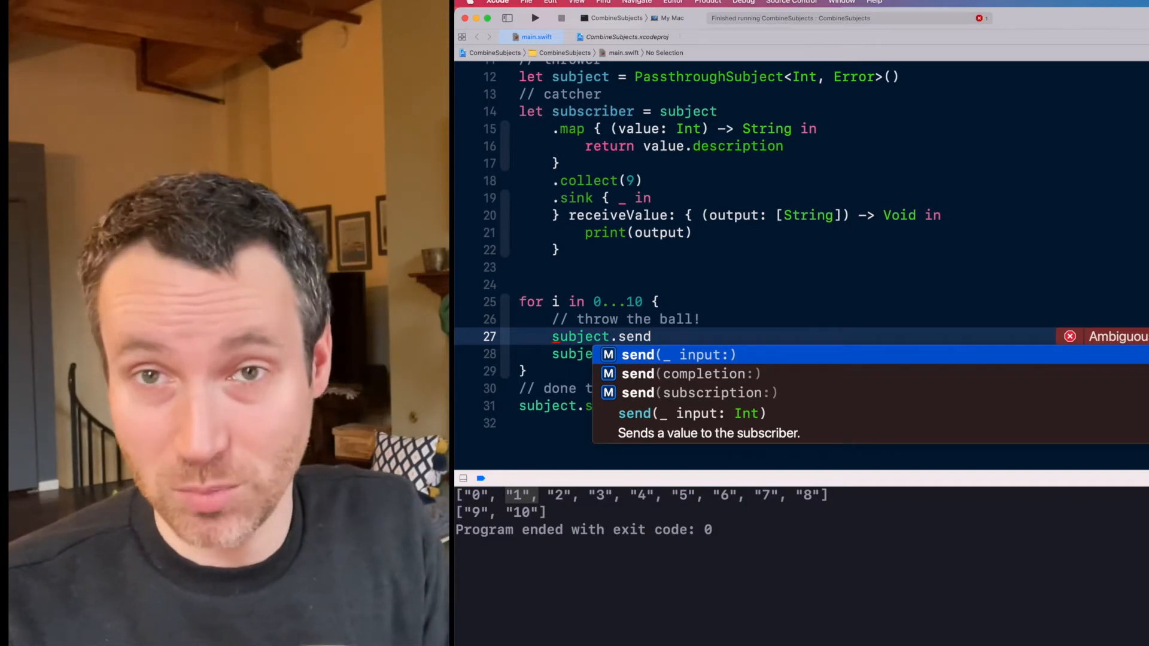
key(Down)
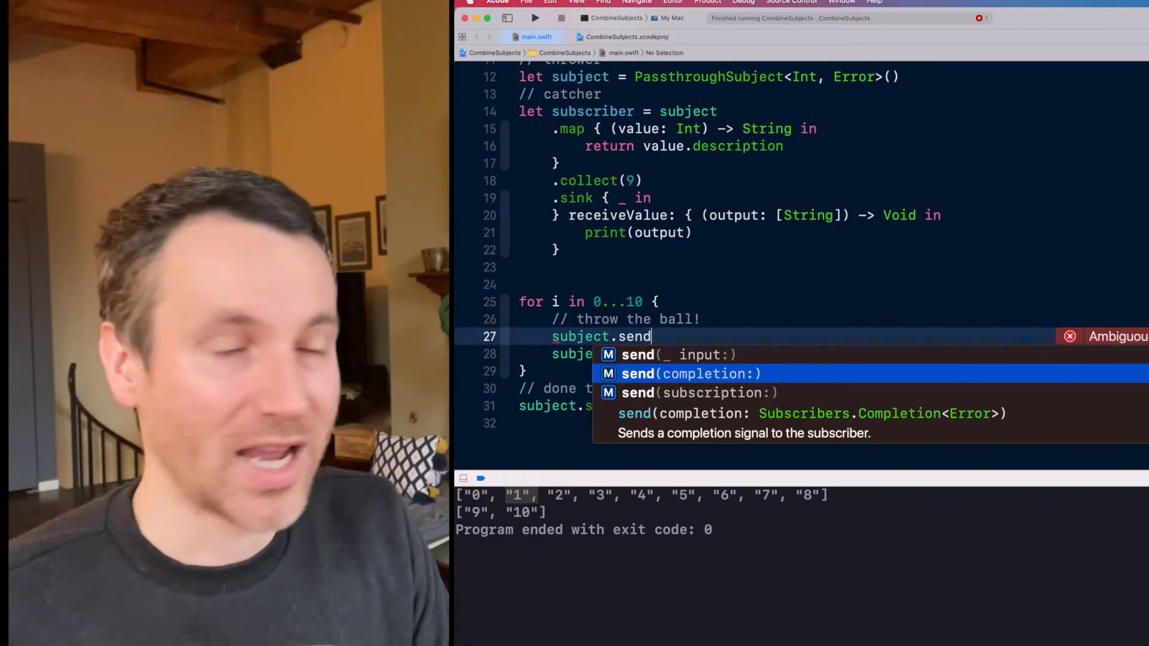
click(690, 373)
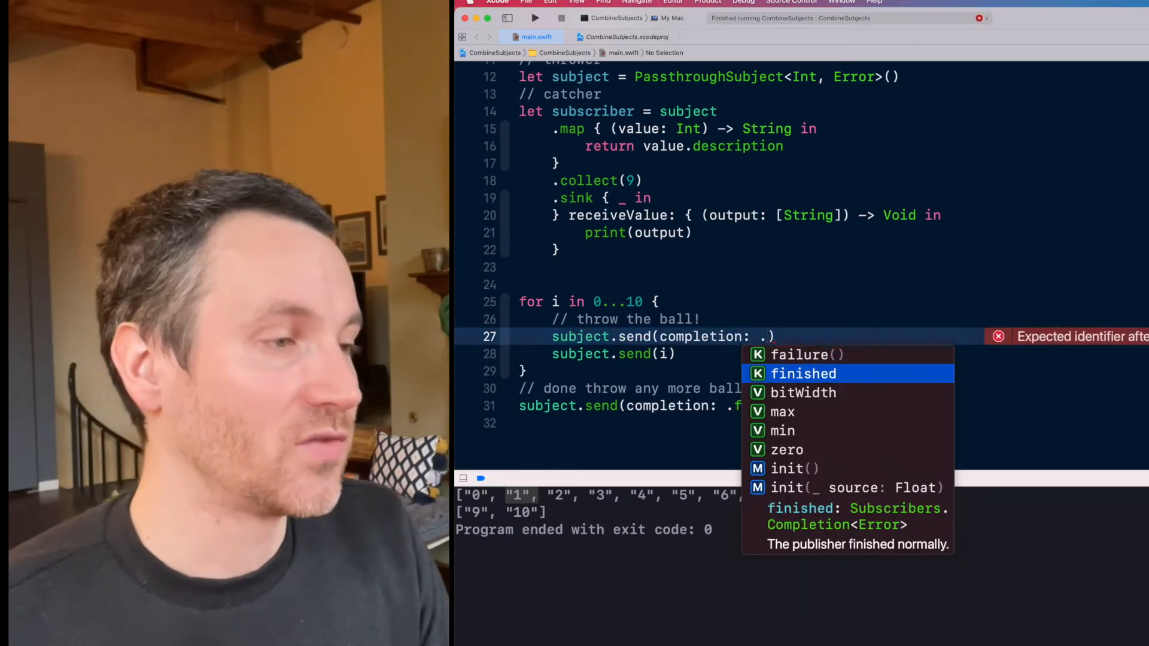
key(Down)
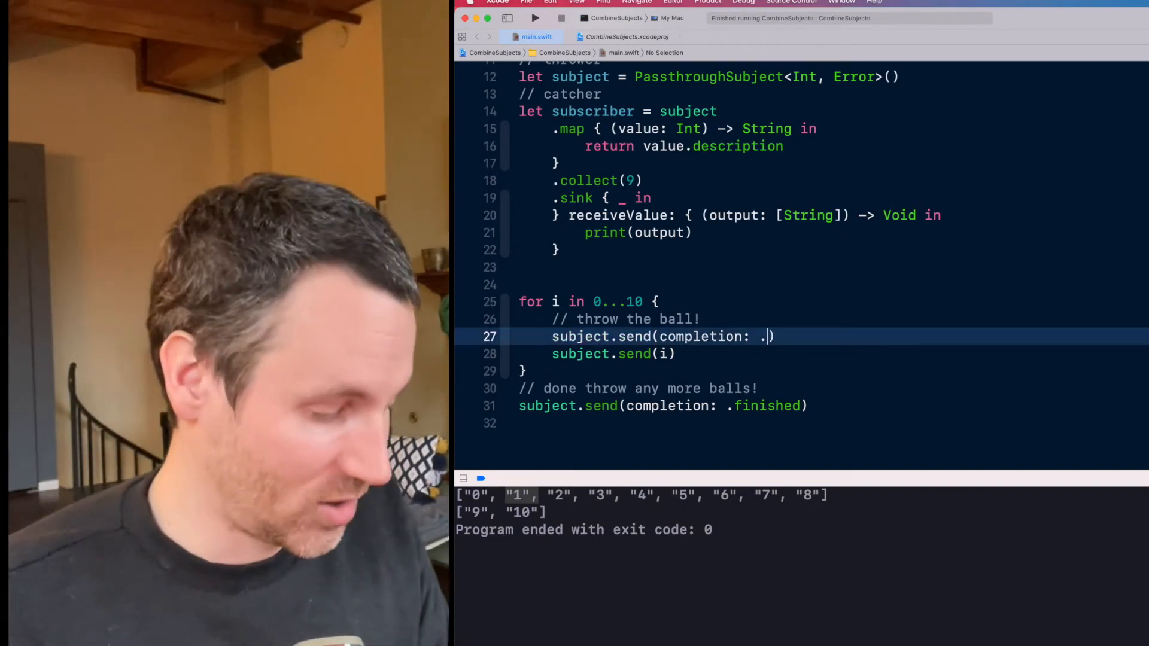
key(Backspace)
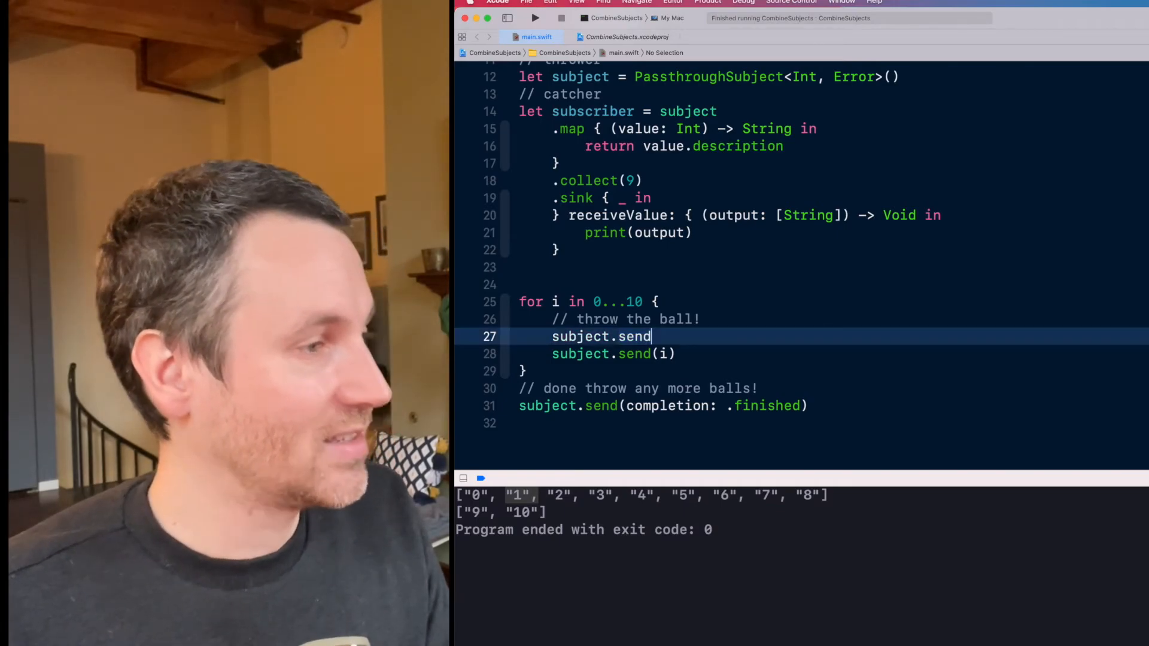